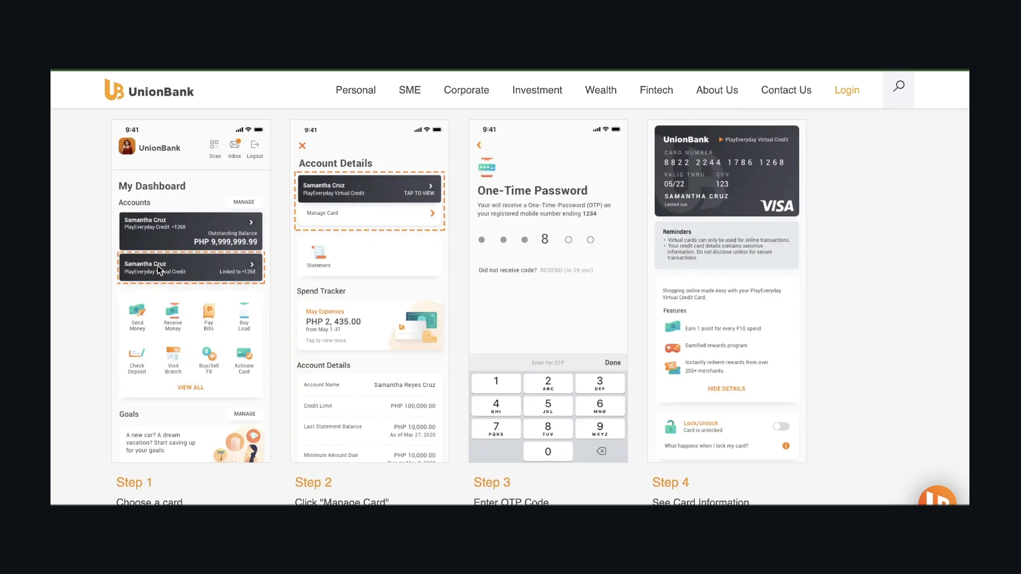
mouse_move(385, 197)
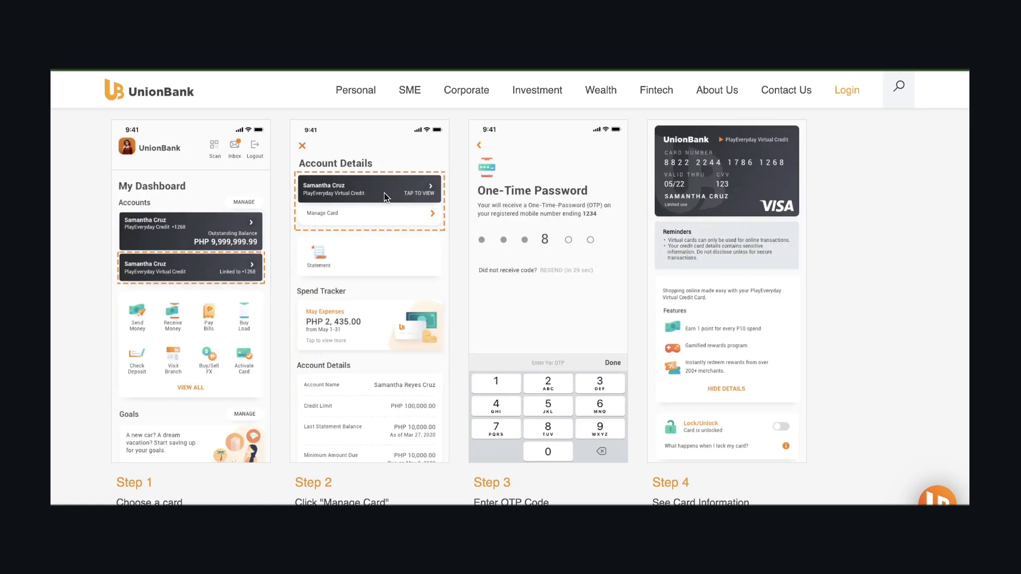
mouse_move(536, 193)
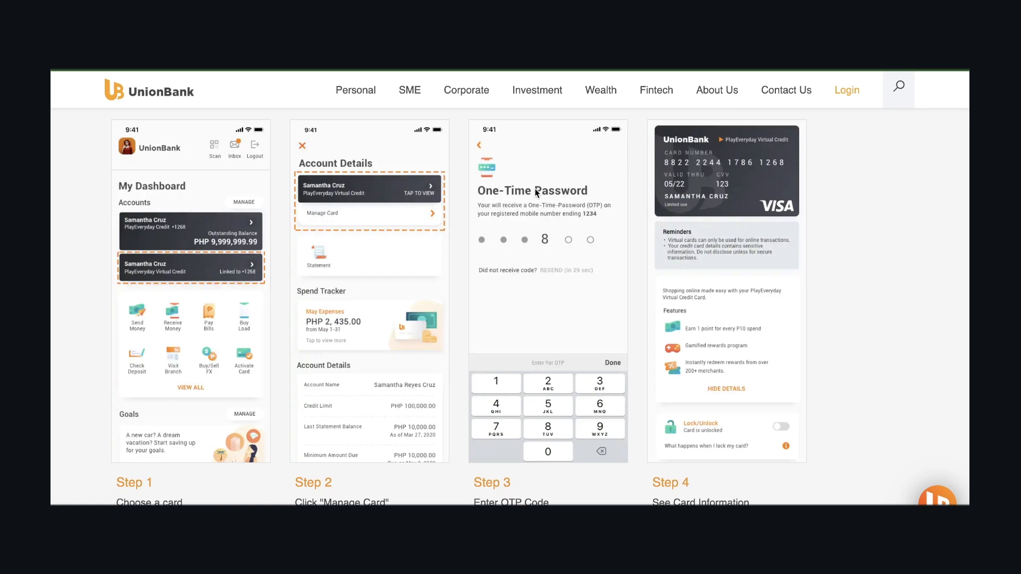
mouse_move(563, 216)
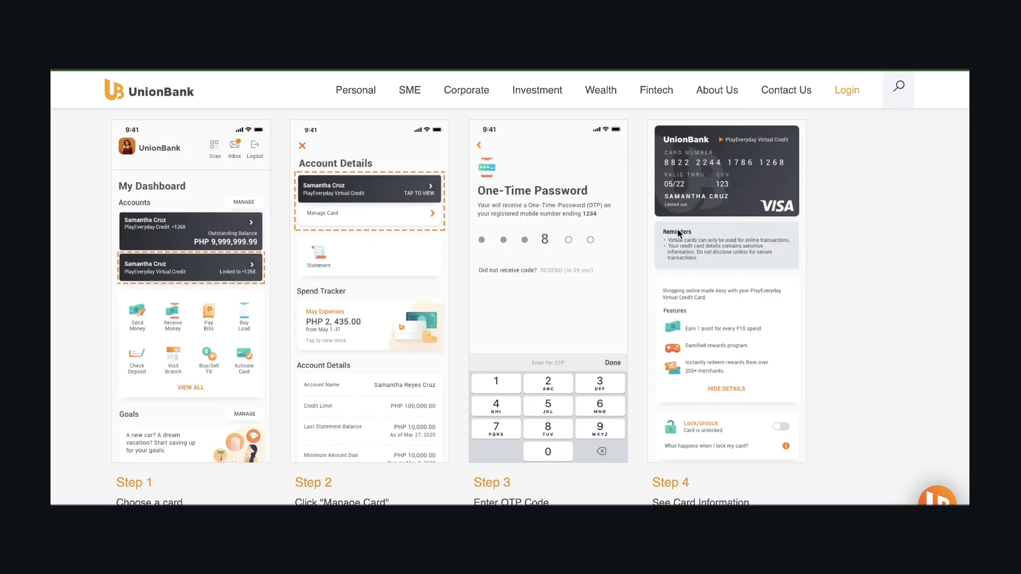
mouse_move(708, 251)
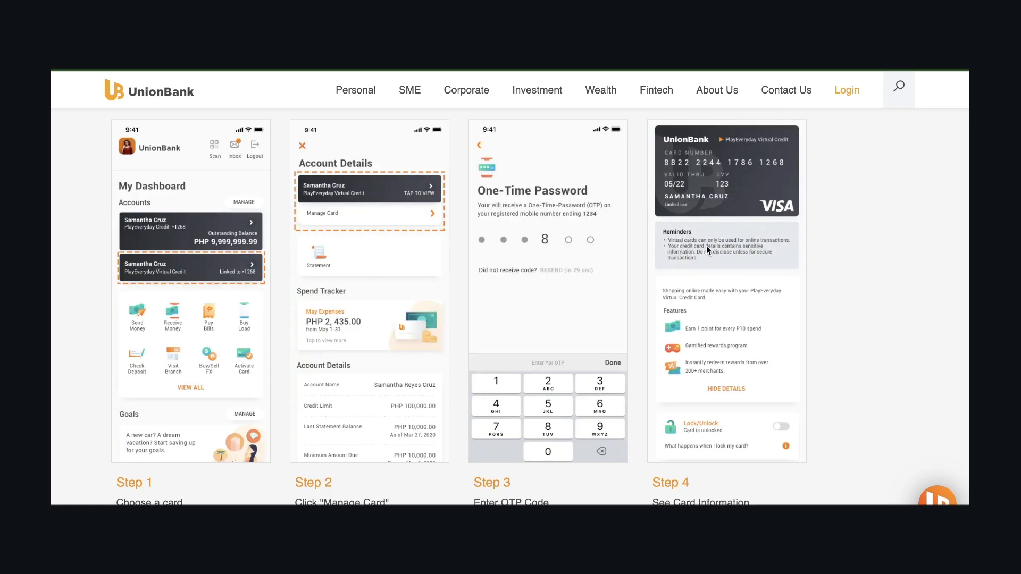
mouse_move(782, 254)
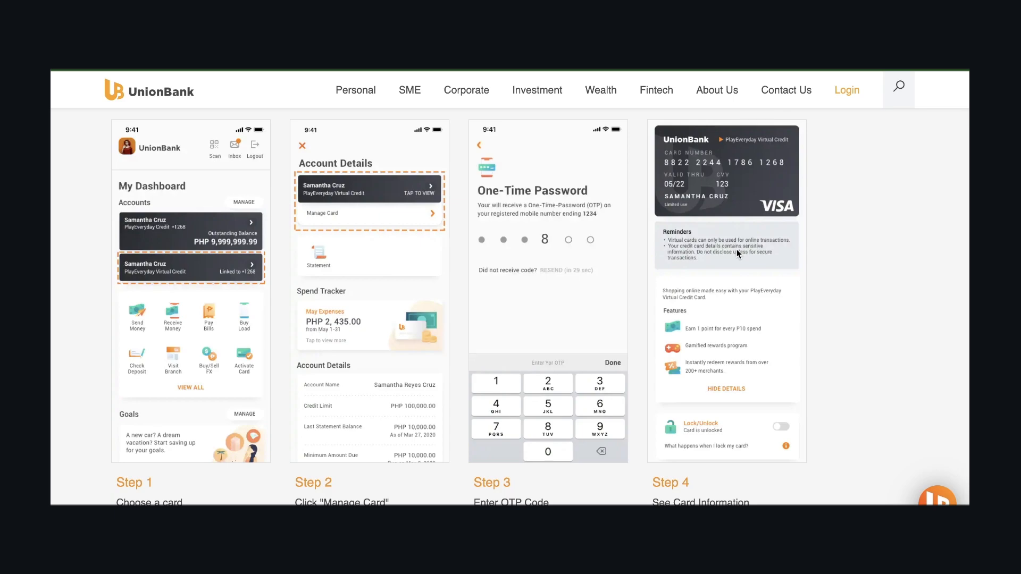
mouse_move(726, 259)
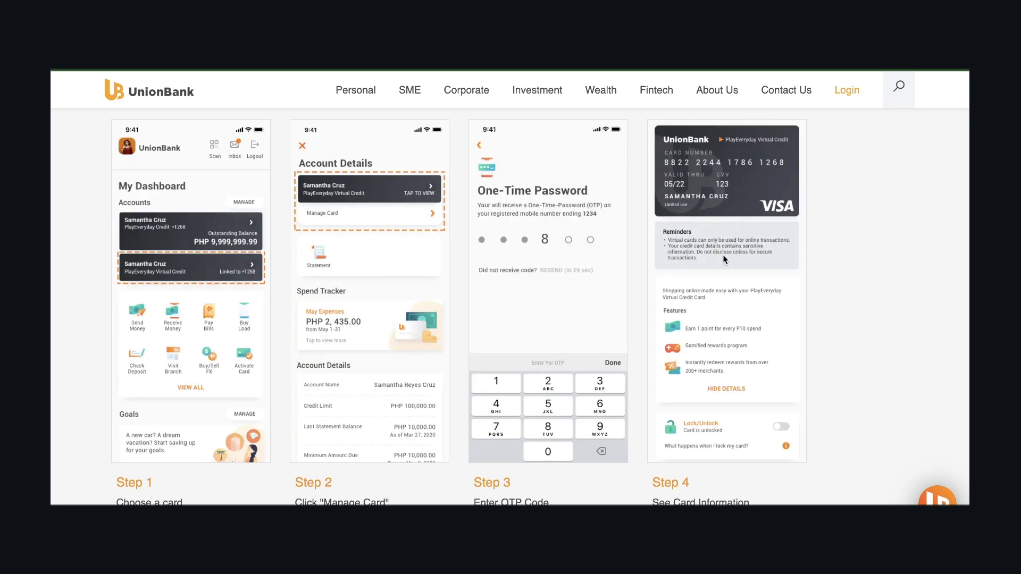
mouse_move(736, 269)
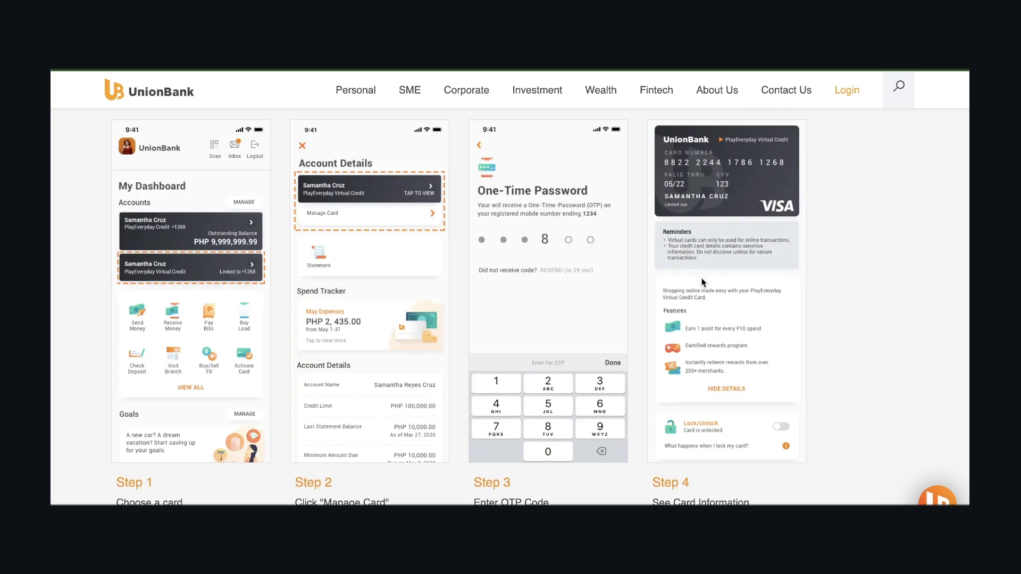
mouse_move(718, 423)
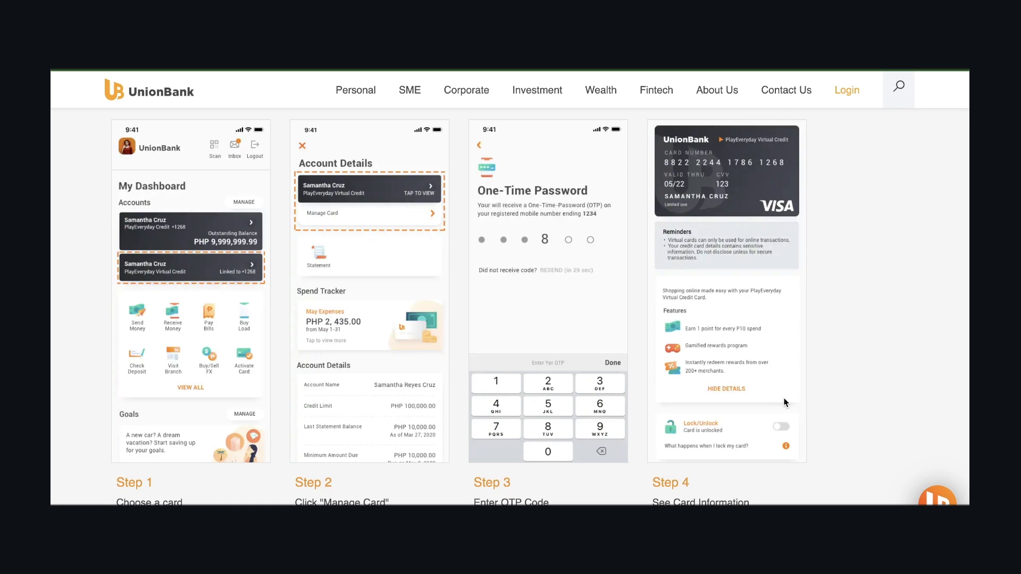
mouse_move(863, 391)
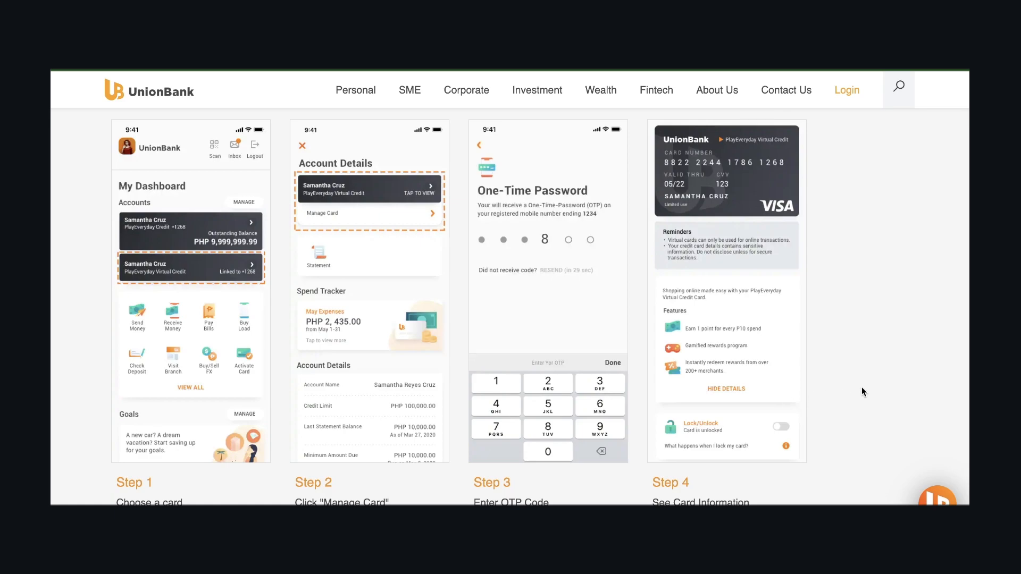